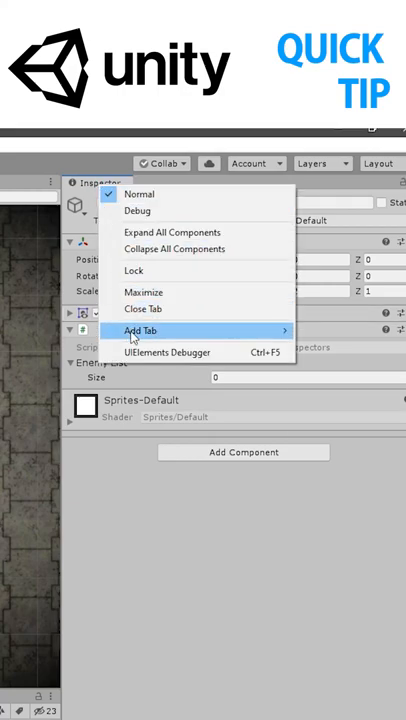
Add a second Inspector panel docked beside the first, showing the Player object.
{"action": "left_click", "coordinate": [140, 332]}
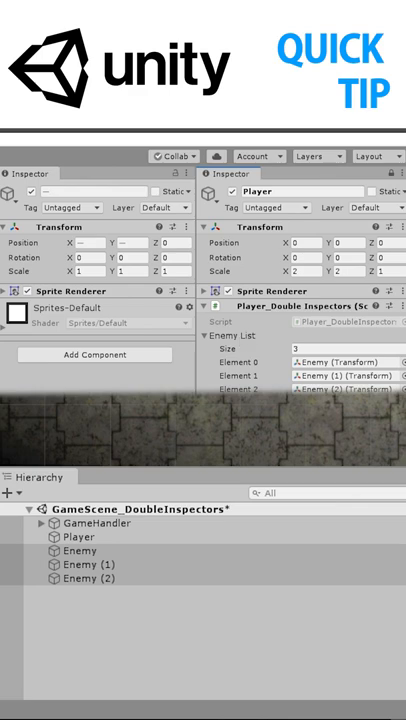
Switch the locked Player Inspector to Debug mode, exposing Instance ID and private fields.
{"action": "left_click", "coordinate": [388, 190]}
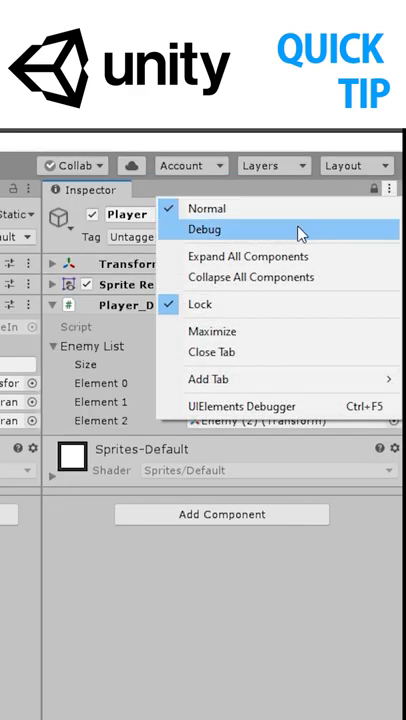
{"action": "left_click", "coordinate": [204, 228]}
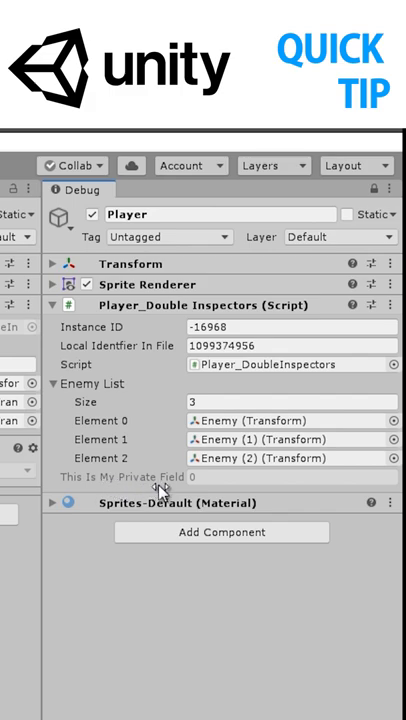
{"action": "mouse_move", "coordinate": [164, 640]}
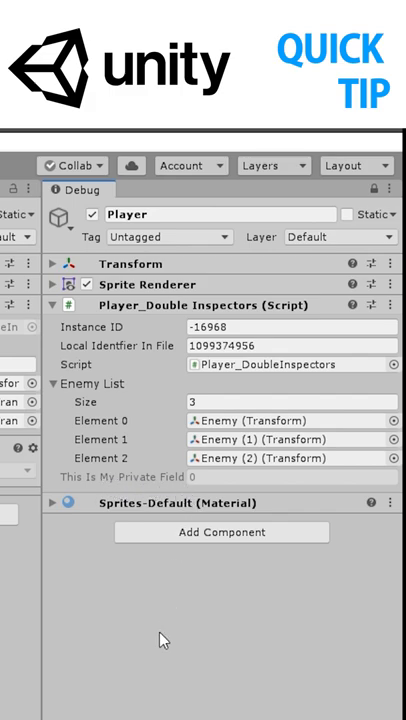